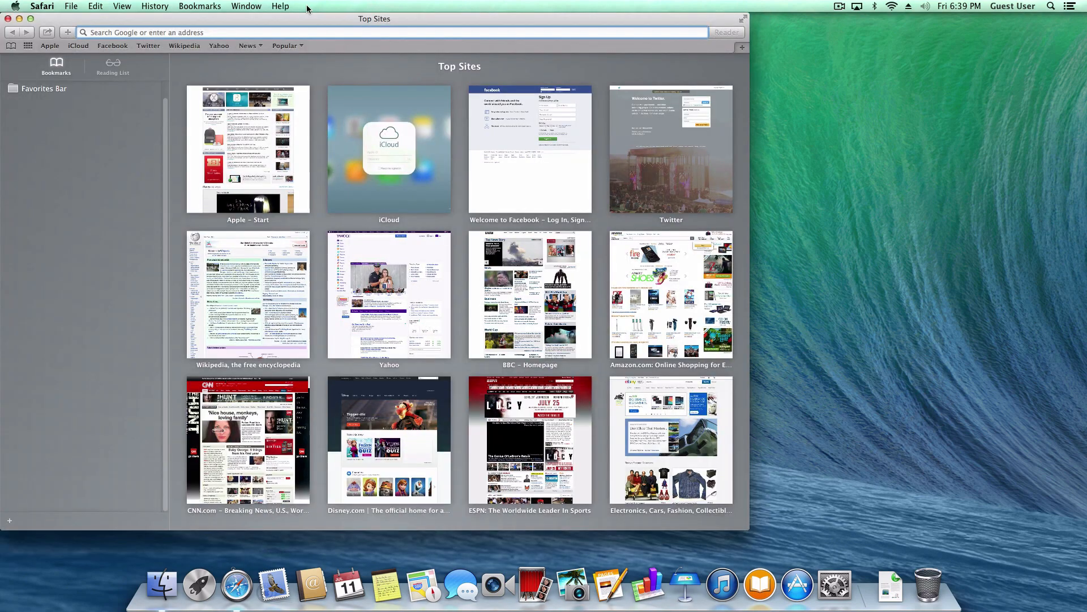
Go to sabrent.com in Safari
{"action": "type", "text": "sabrent.com"}
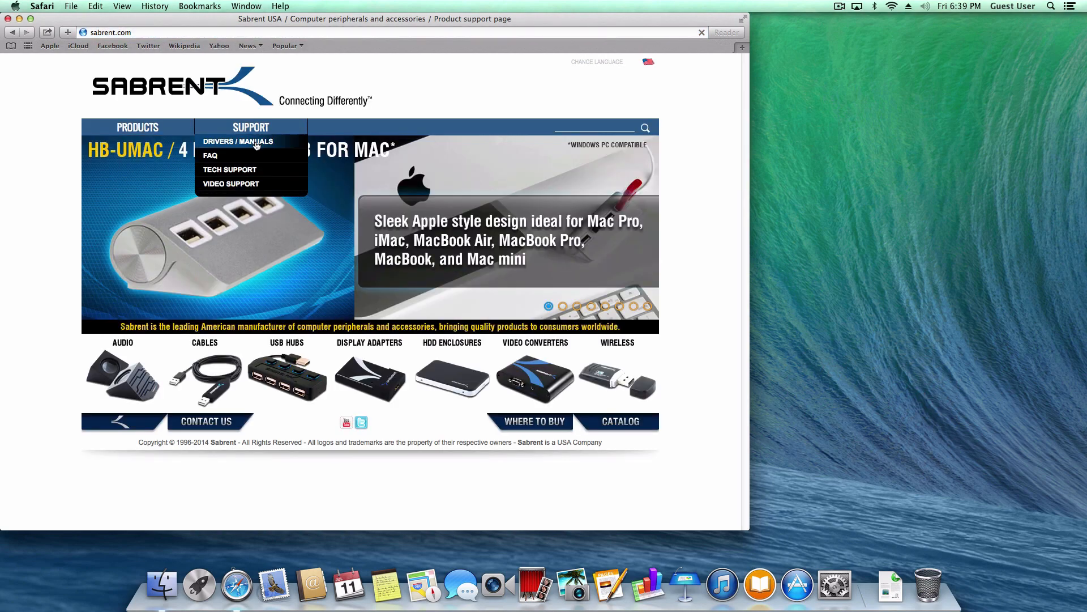
Search Drivers / Manuals for 'wf-' and download the WF-RADU firmware update
{"action": "left_click", "coordinate": [237, 142]}
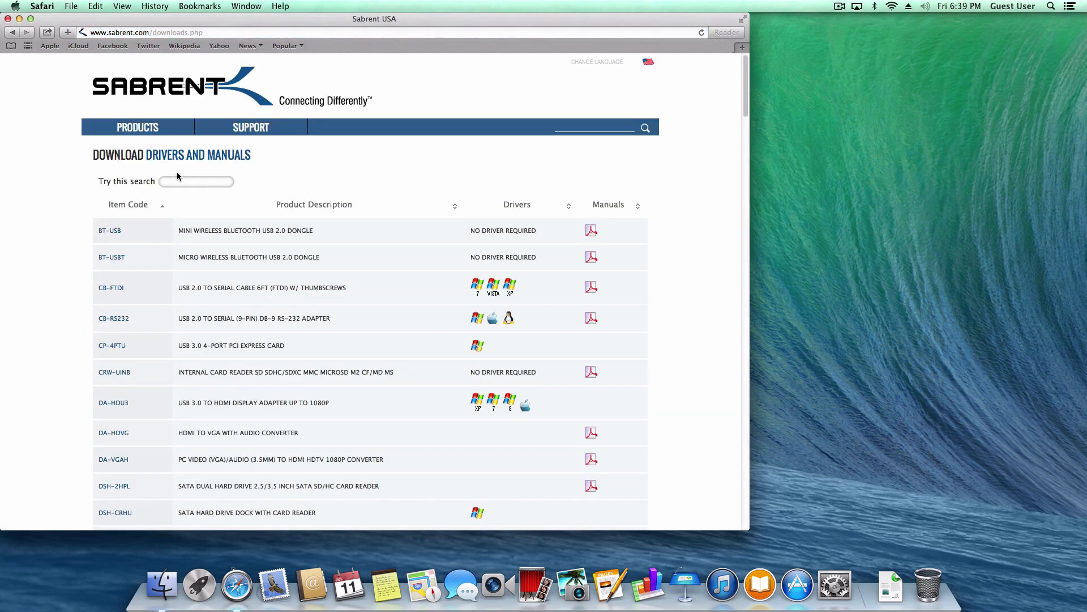
{"action": "type", "text": "w"}
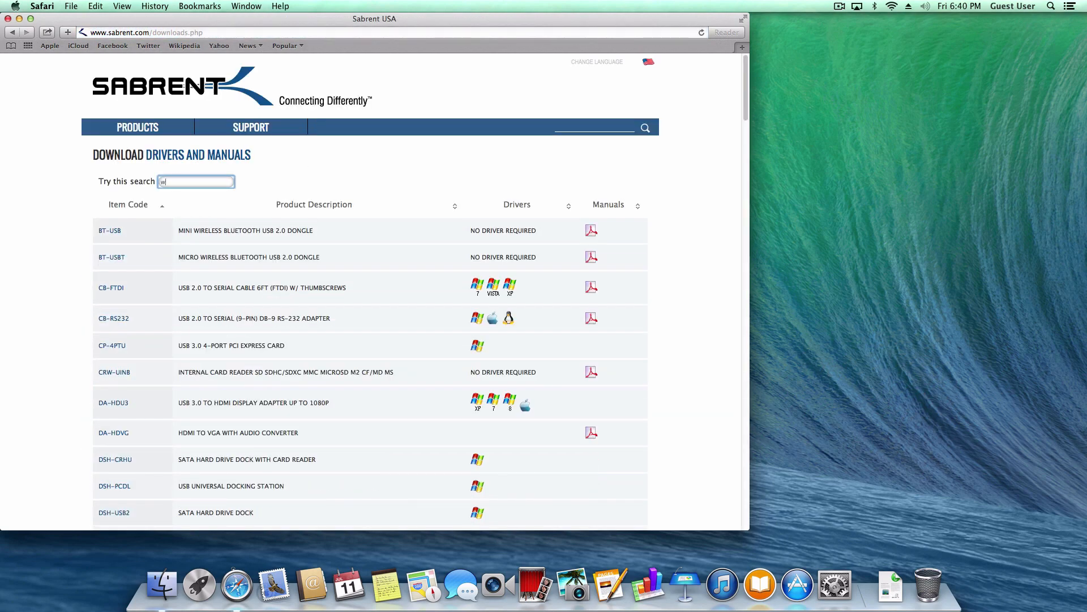
{"action": "type", "text": "f-"}
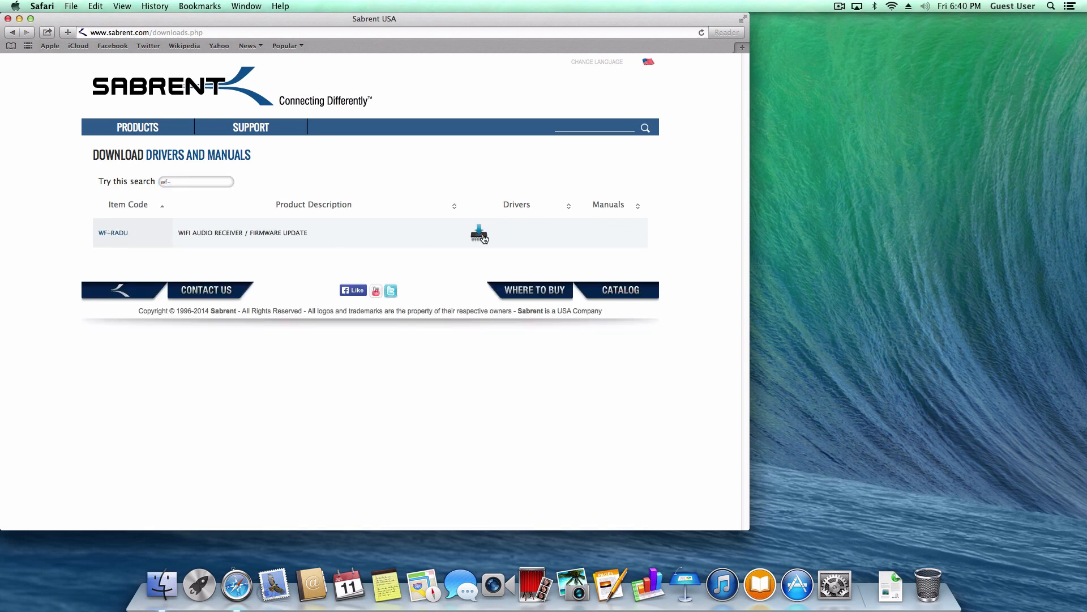
{"action": "left_click", "coordinate": [479, 232]}
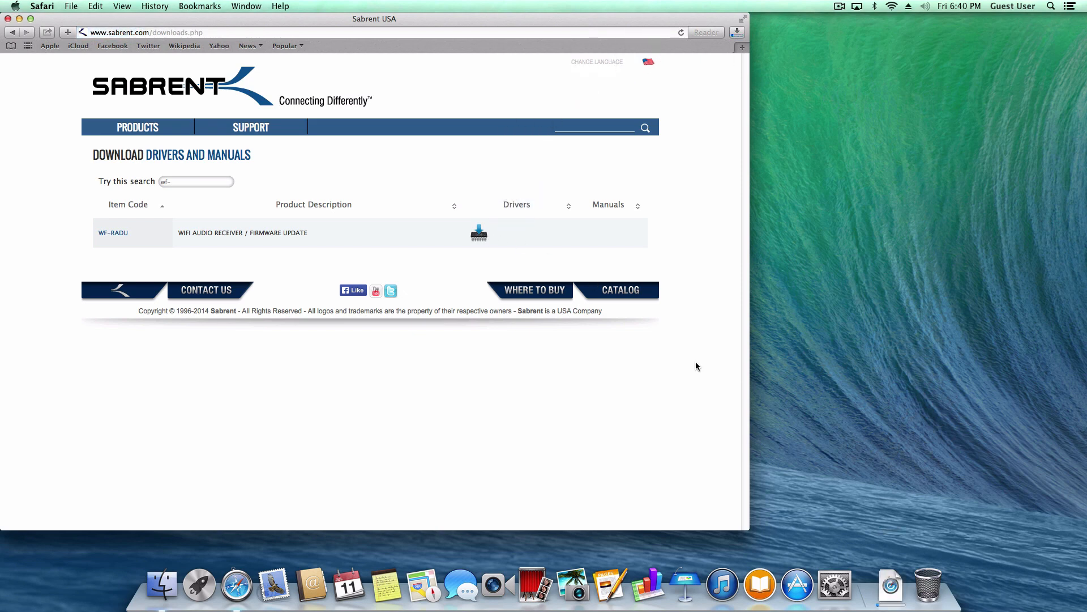
{"action": "mouse_move", "coordinate": [794, 503]}
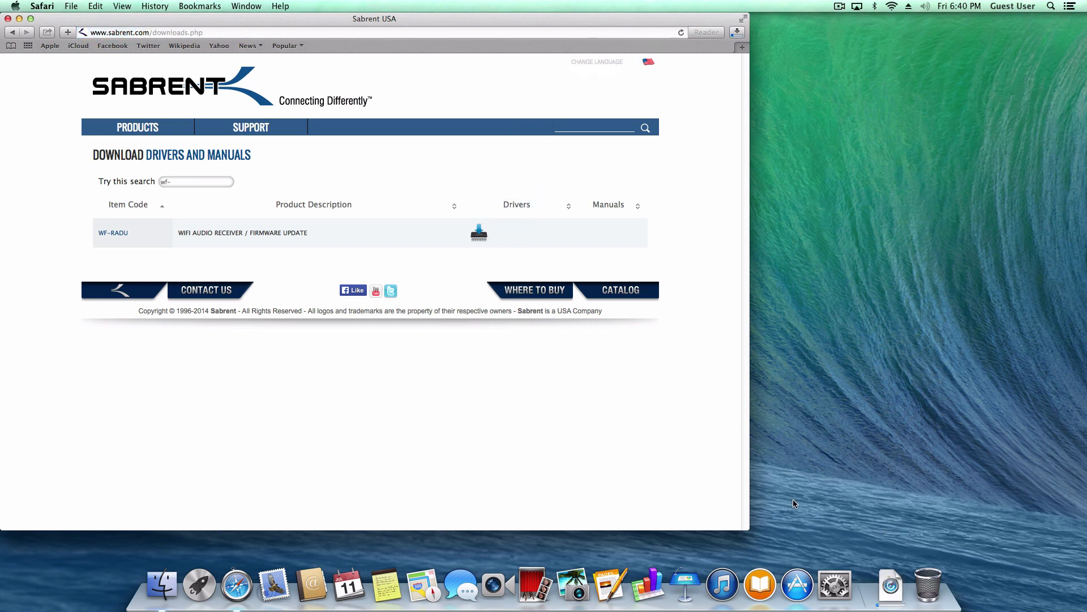
{"action": "mouse_move", "coordinate": [889, 584]}
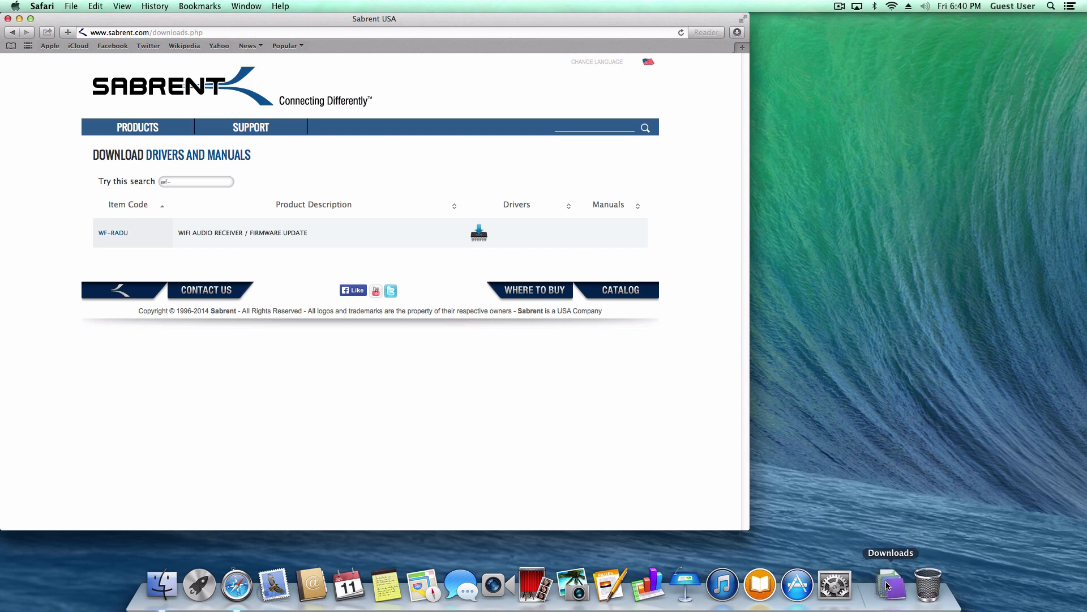
Move SABRENT_WF_RADU_V201.rar from Downloads to the desktop and extract it
{"action": "left_click", "coordinate": [890, 585]}
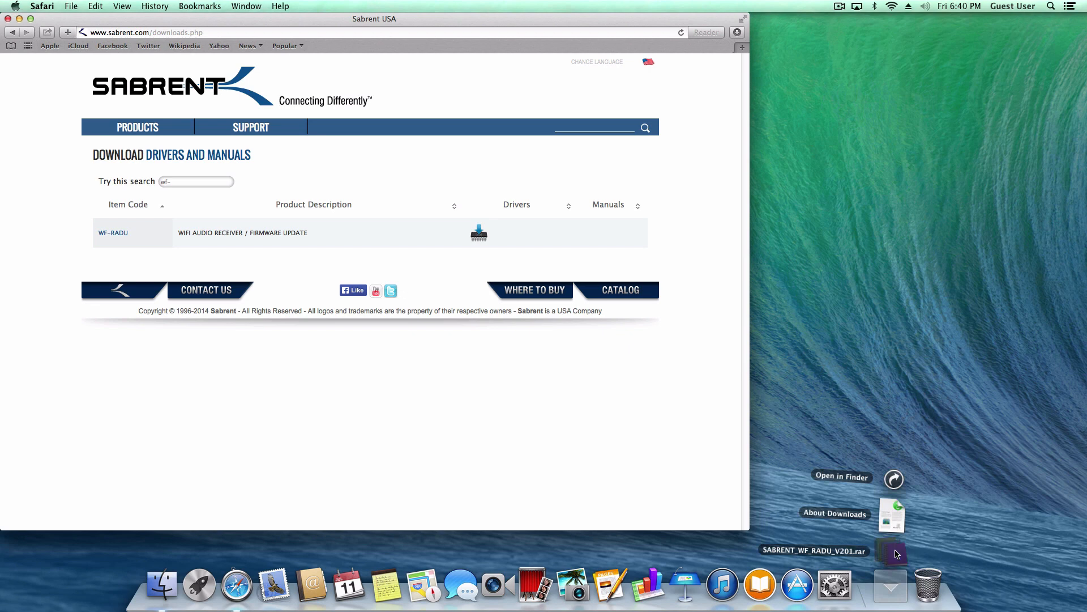
{"action": "left_click_drag", "start_coordinate": [892, 553], "coordinate": [906, 319]}
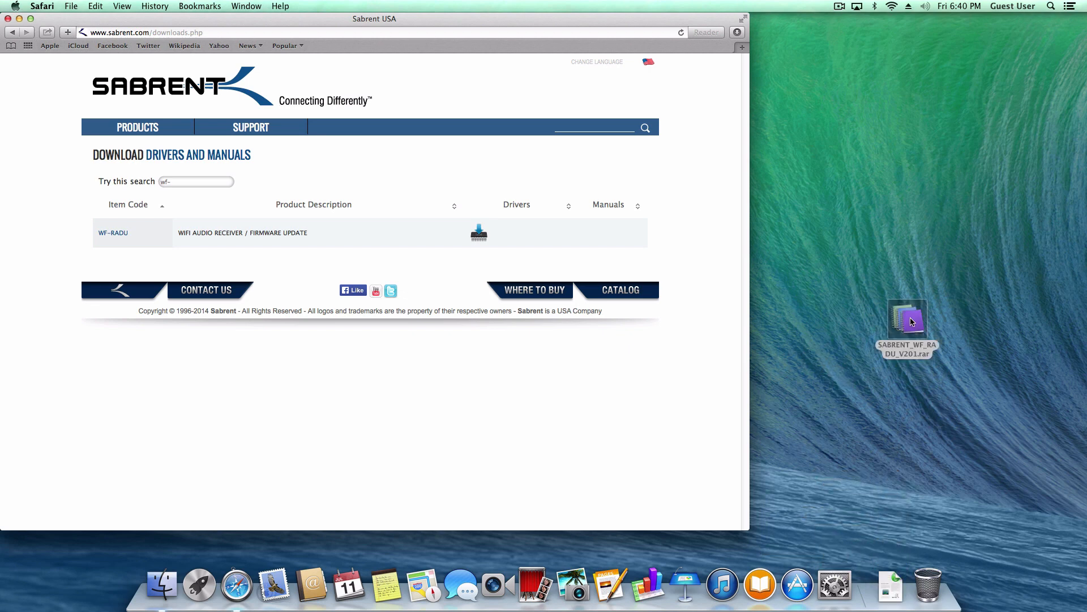
{"action": "double_click", "coordinate": [906, 315]}
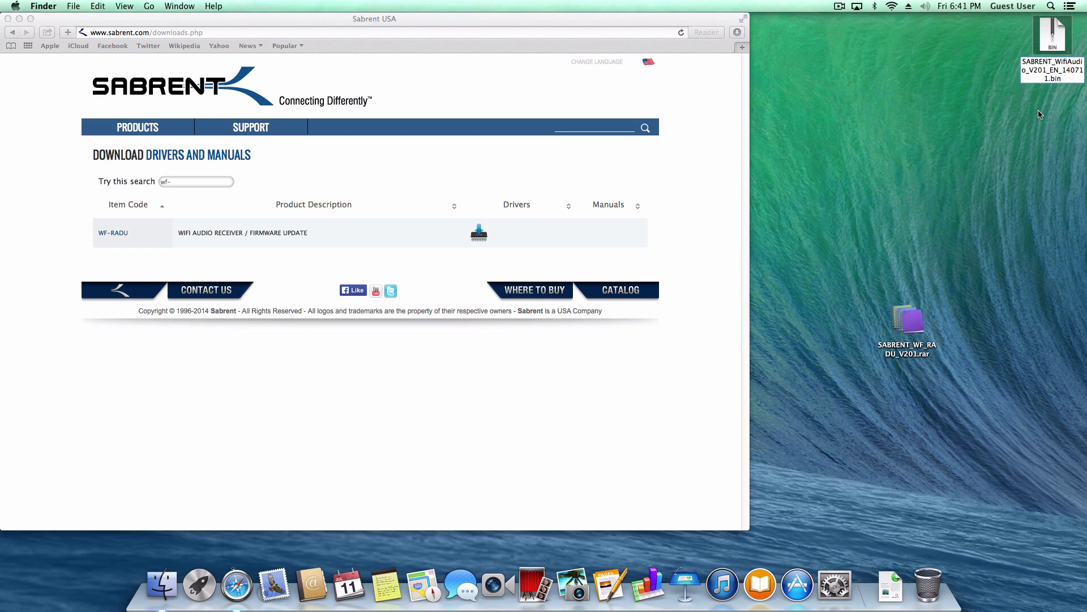
Load the receiver's page at 192.168.168.1 in Safari
{"action": "left_click", "coordinate": [892, 6]}
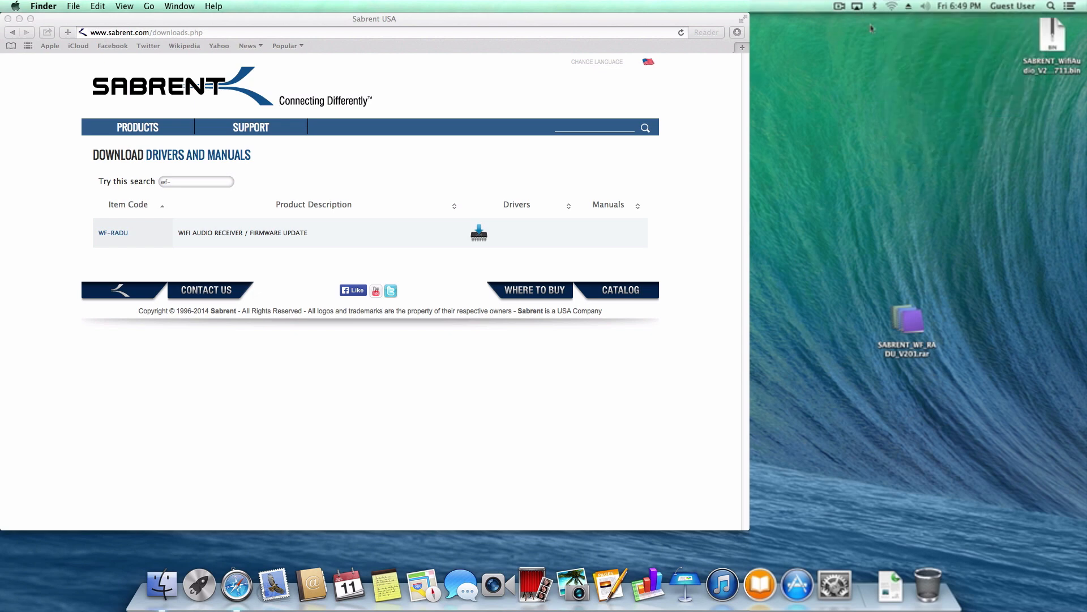
{"action": "type", "text": "192.168.168.1/index.html#wifipage"}
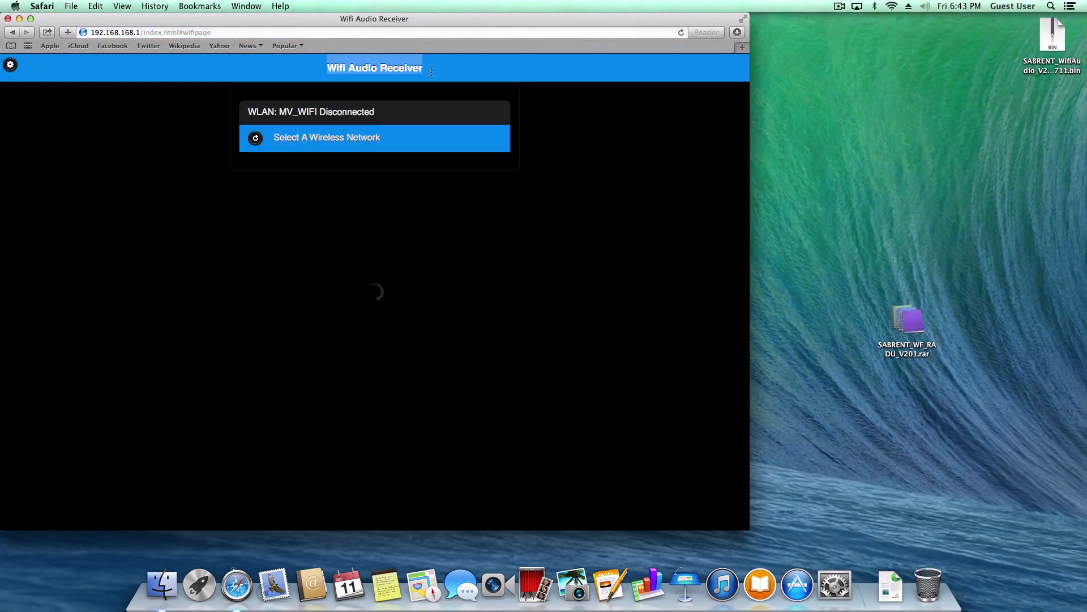
Open the receiver's system settings via the gear icon
{"action": "left_click", "coordinate": [326, 136]}
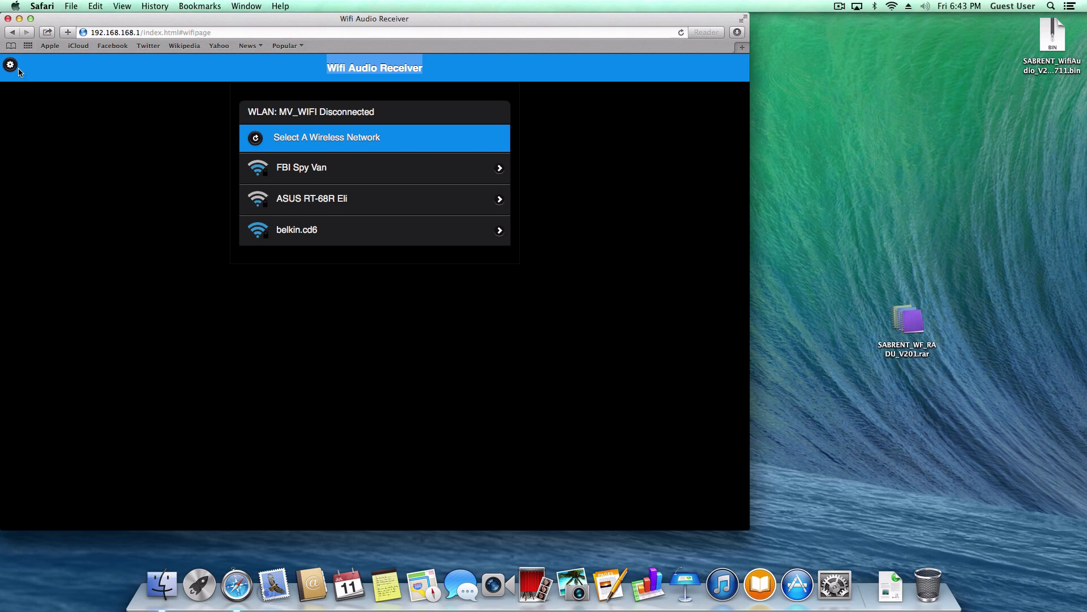
{"action": "mouse_move", "coordinate": [9, 64]}
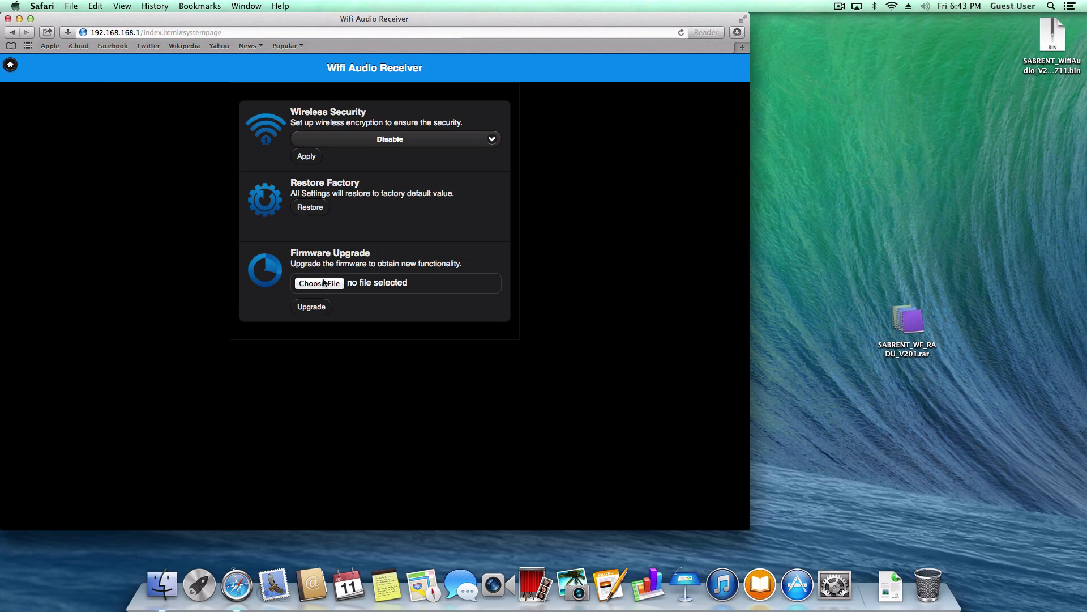
{"action": "mouse_move", "coordinate": [319, 274]}
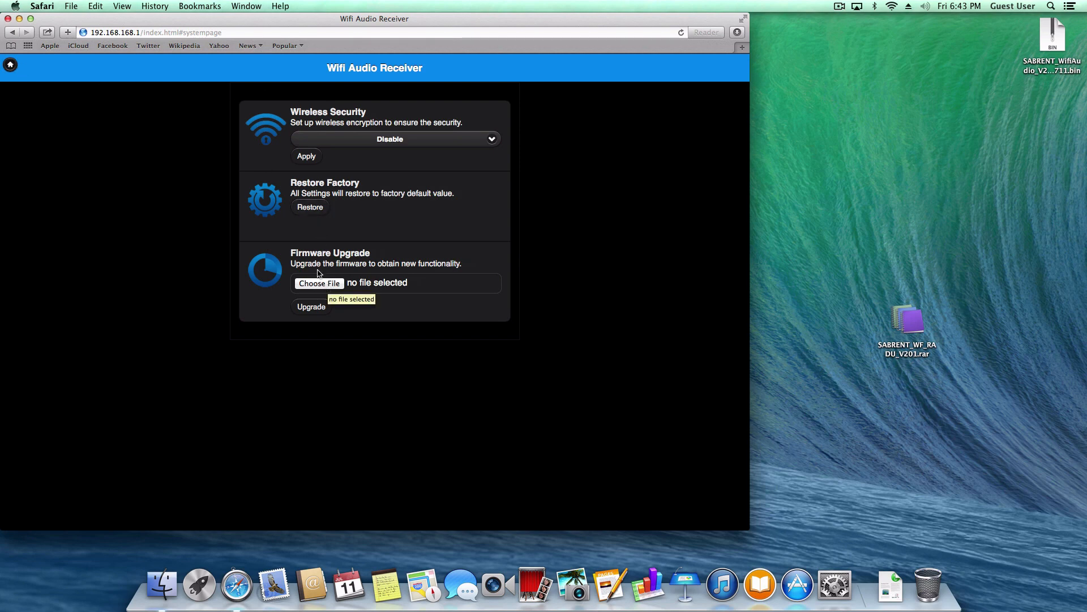
Attach SABRENT_WifiAudio_V201_EN_140711.bin from the desktop under Firmware Upgrade
{"action": "left_click", "coordinate": [318, 283]}
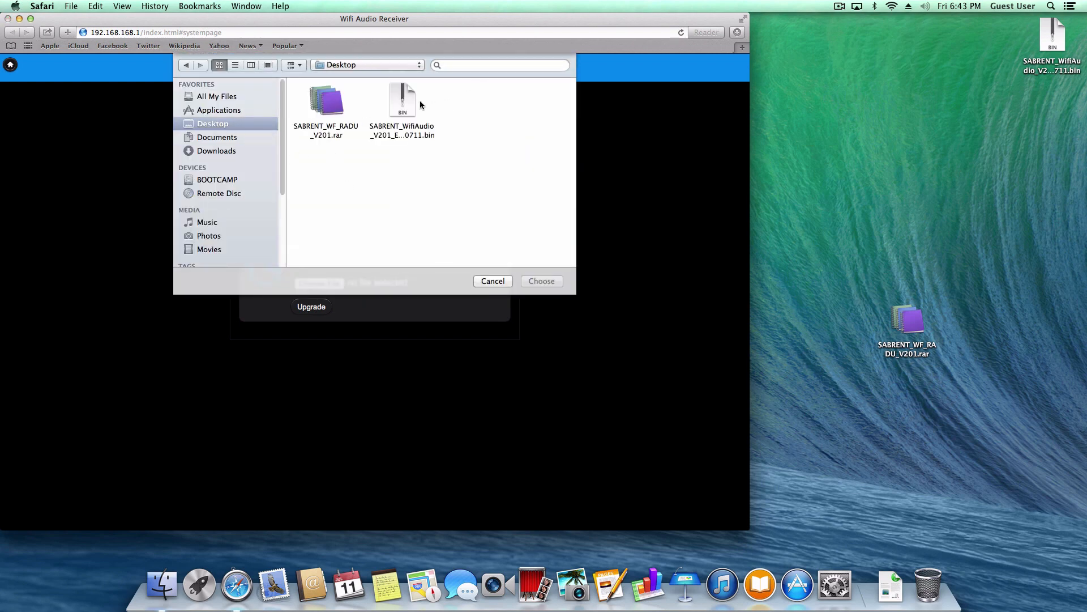
{"action": "mouse_move", "coordinate": [426, 142]}
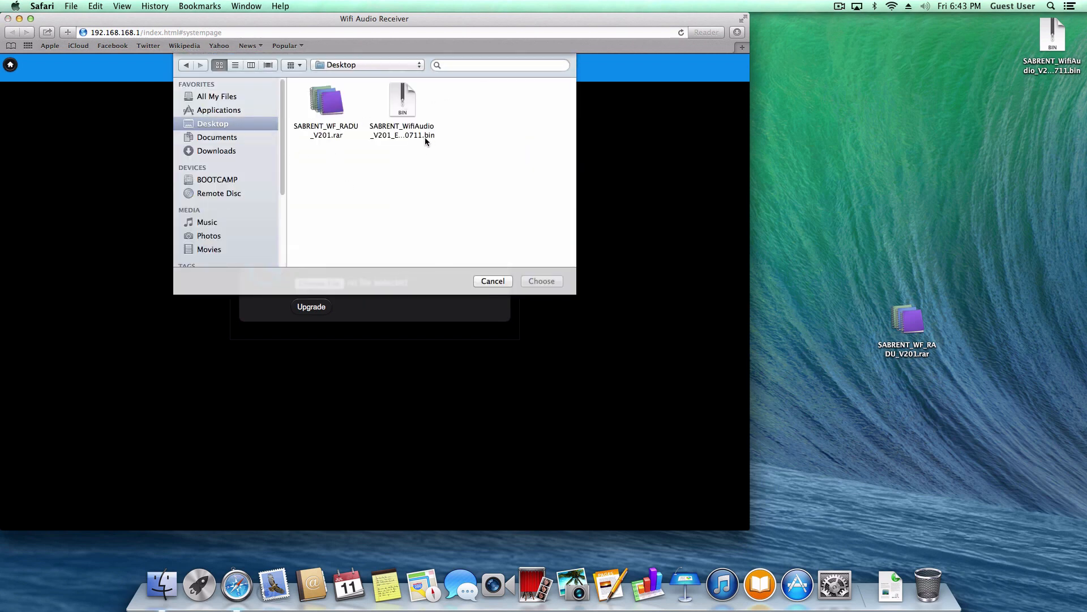
{"action": "mouse_move", "coordinate": [402, 114]}
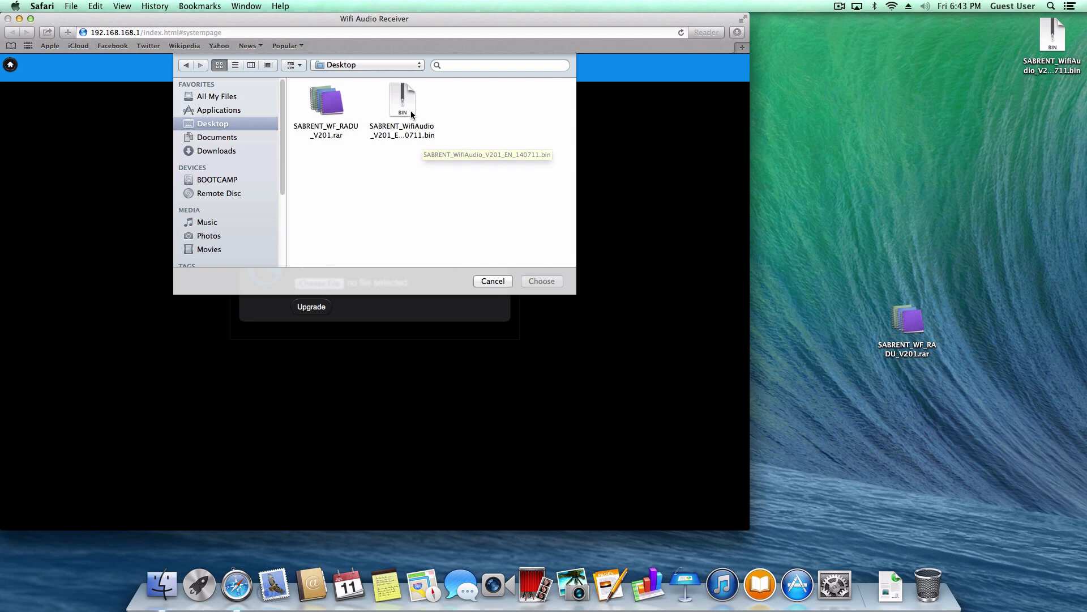
{"action": "left_click", "coordinate": [541, 281]}
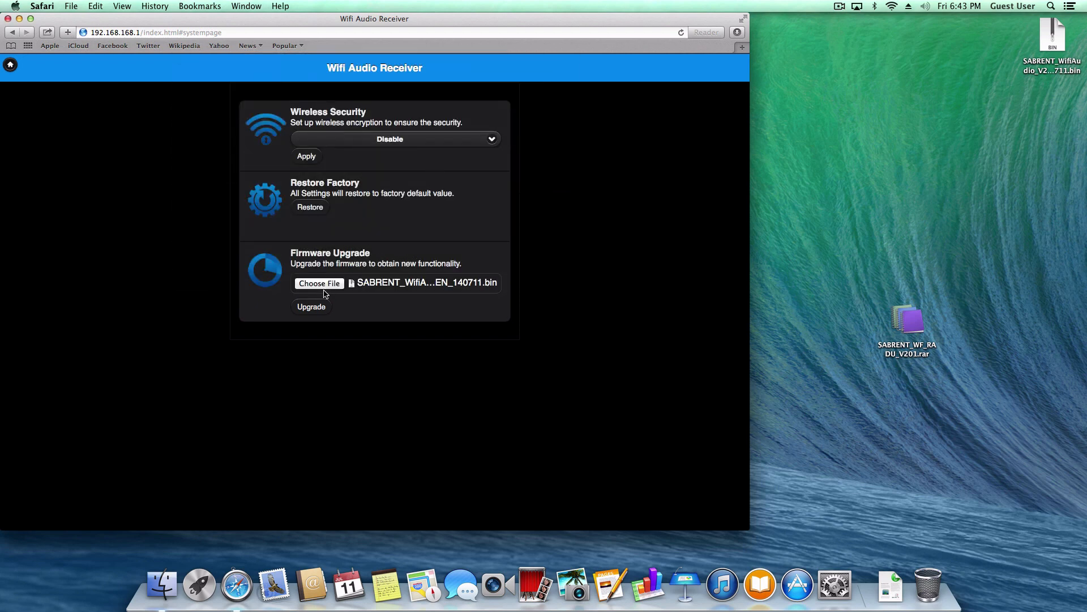
Start the firmware upgrade and let the receiver write it to flash
{"action": "left_click", "coordinate": [311, 306]}
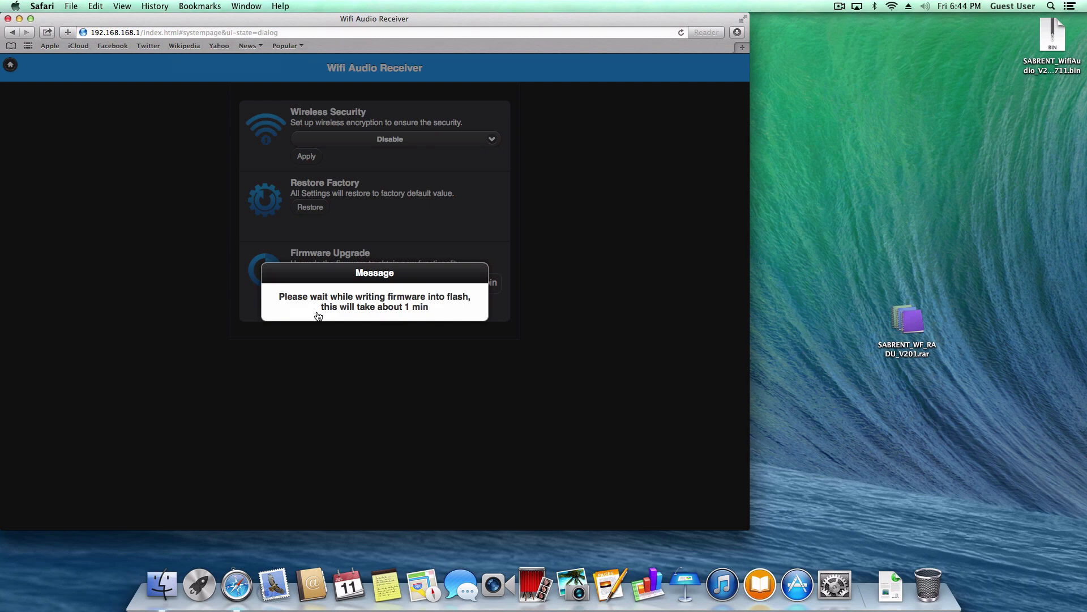
{"action": "mouse_move", "coordinate": [323, 232]}
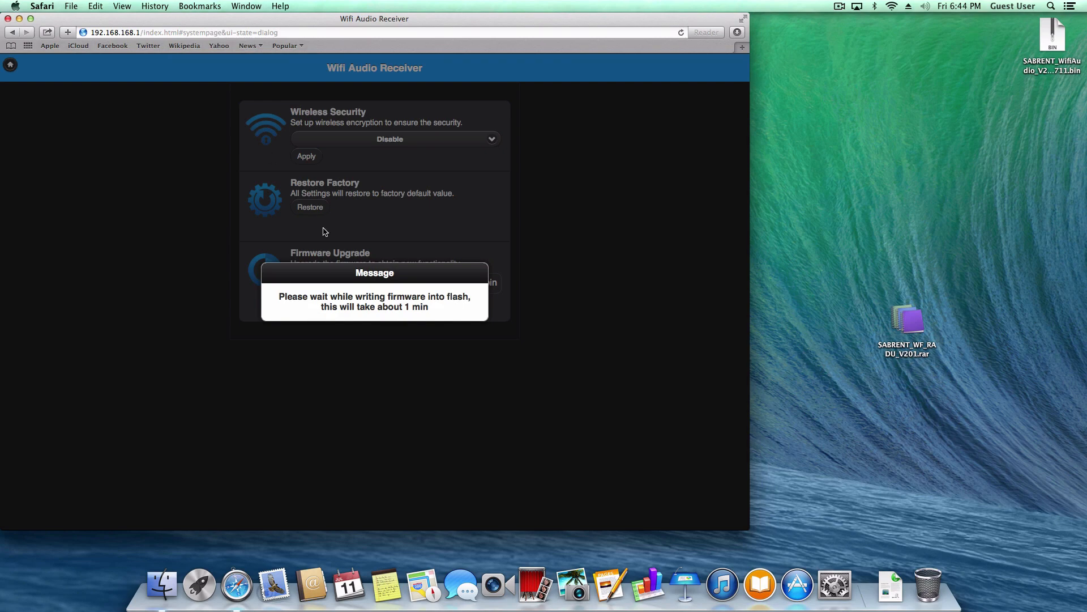